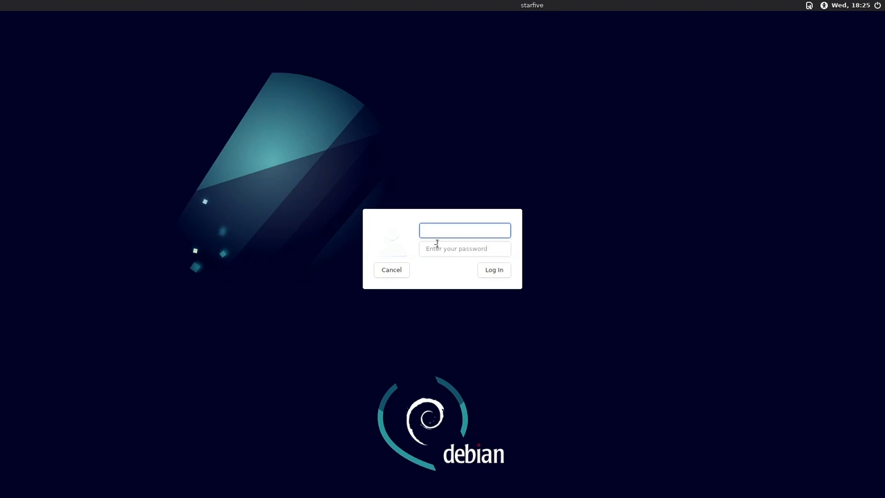
# Log in as root with the entered credentials to load the Xfce desktop session.
pyautogui.write('root')
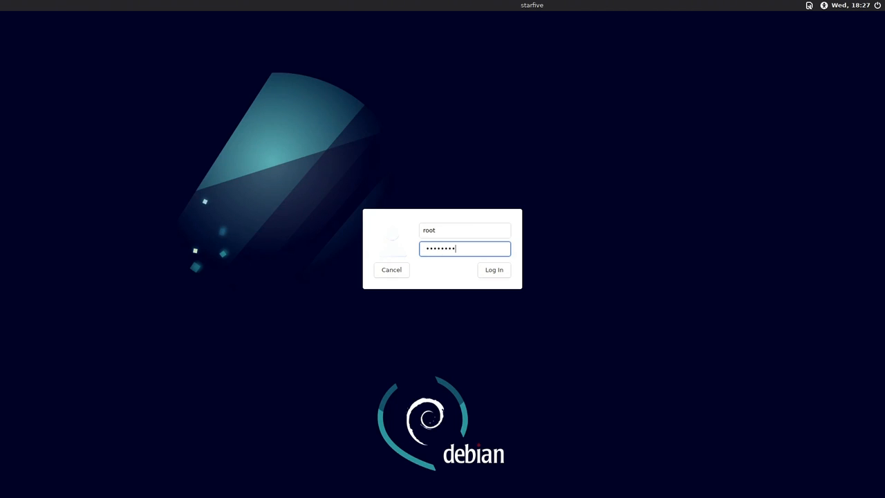
pyautogui.click(494, 270)
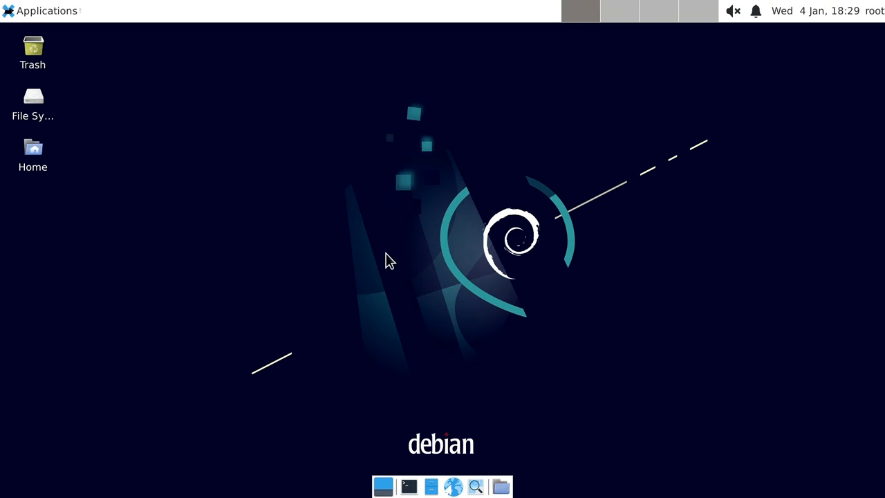
pyautogui.moveTo(545, 265)
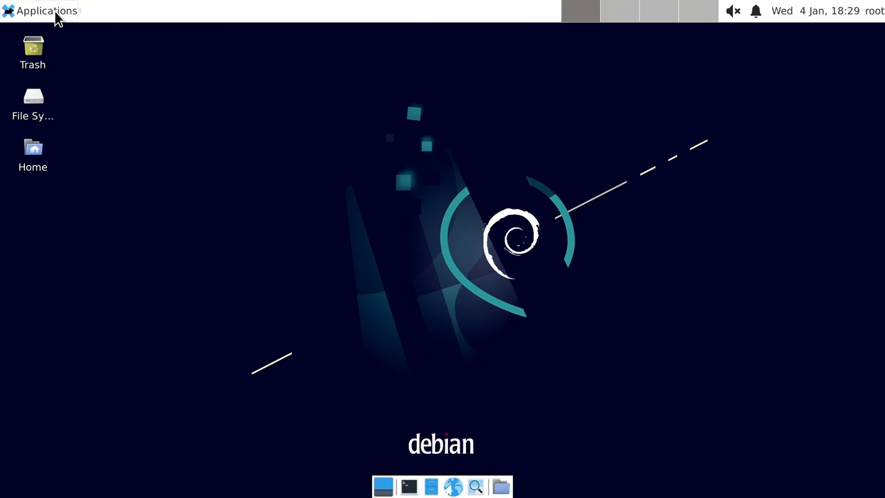
# Open the Applications menu and browse its Settings, Education, System and Office categories.
pyautogui.click(47, 10)
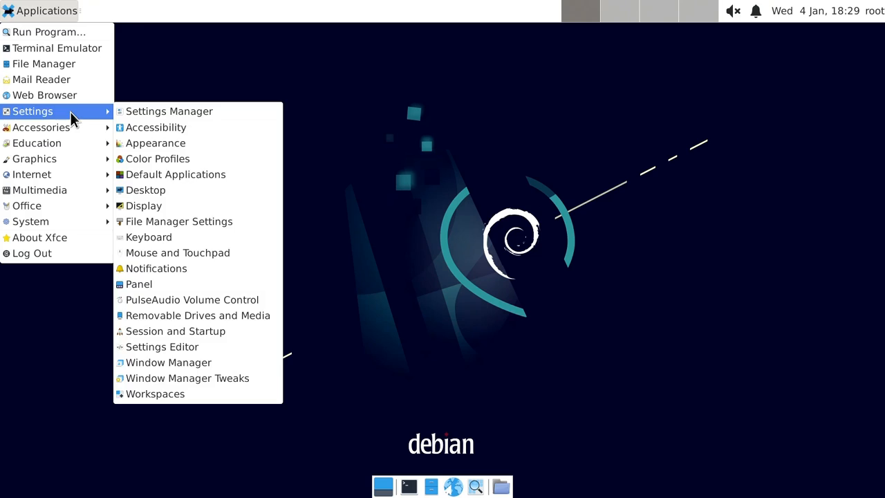
pyautogui.moveTo(36, 143)
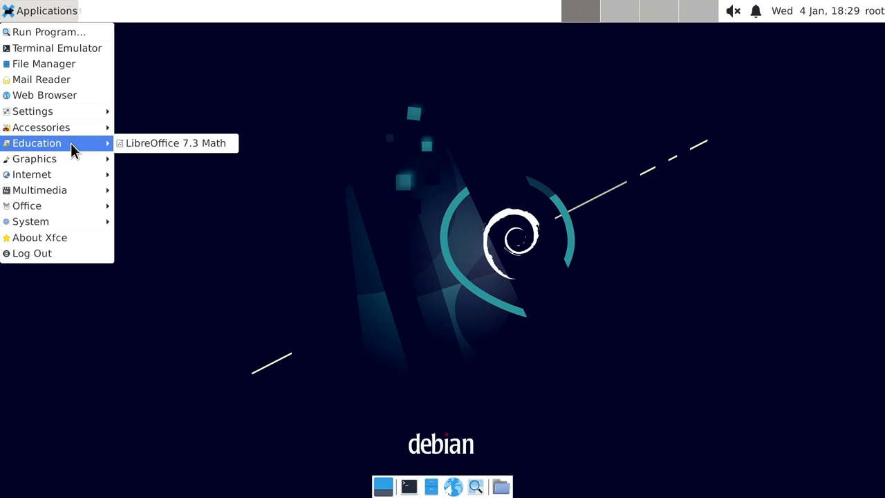
pyautogui.moveTo(39, 190)
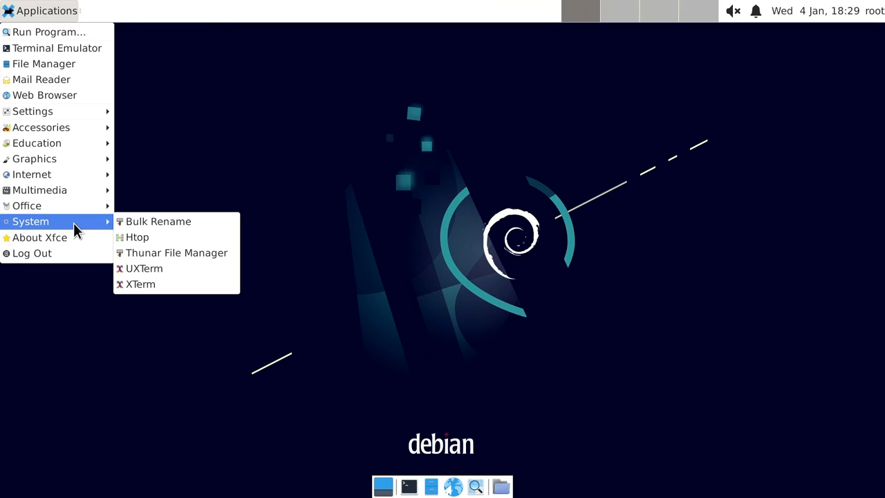
pyautogui.moveTo(75, 217)
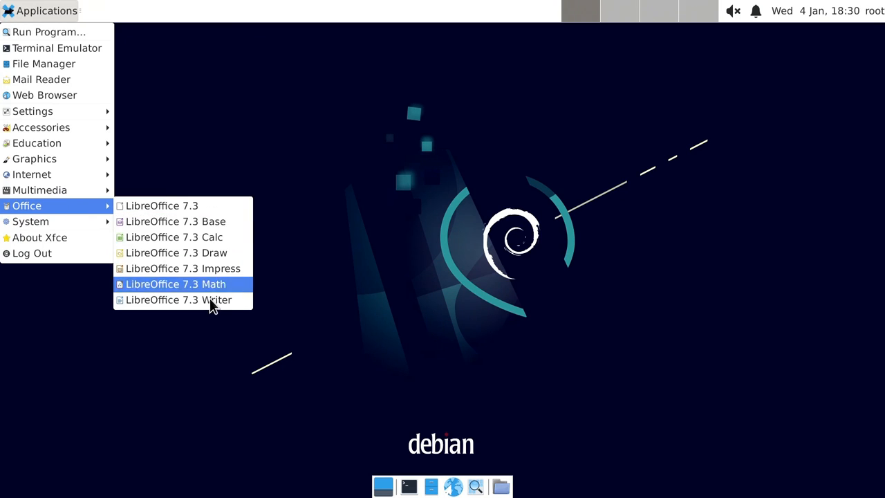
pyautogui.click(178, 299)
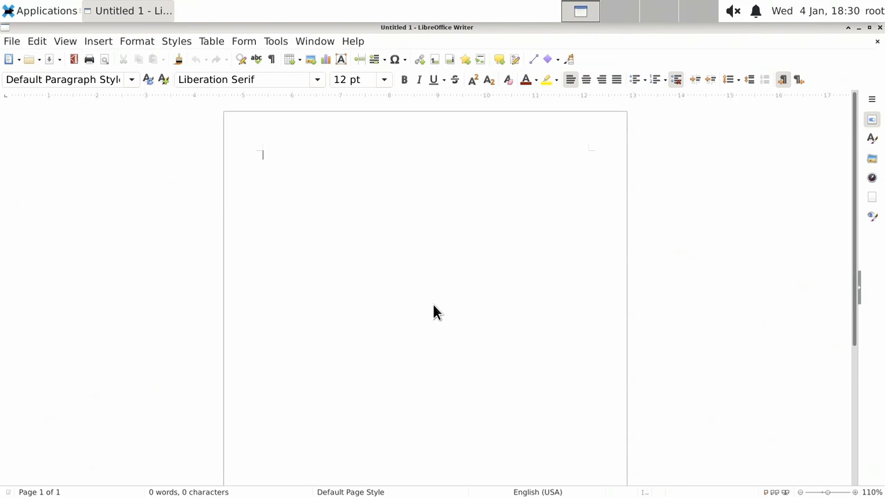
pyautogui.moveTo(338, 165)
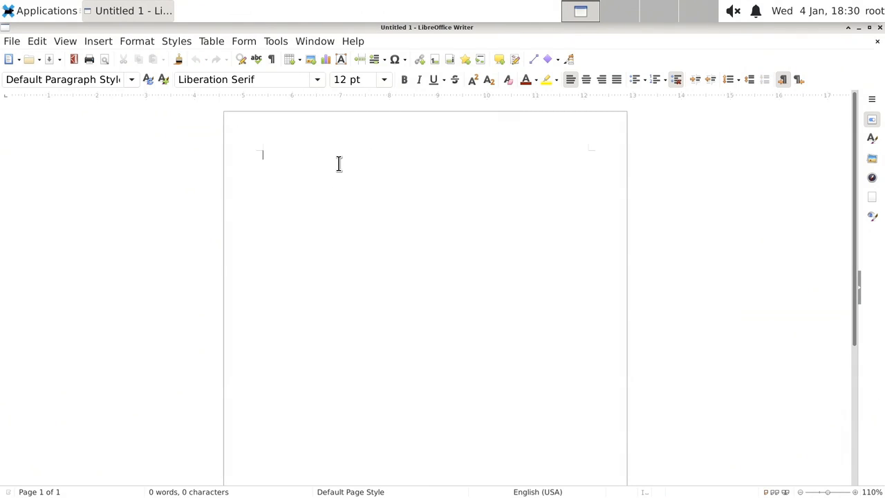
# Type 'Hello!' in the Writer document and set its font size to 96 pt.
pyautogui.write('H')
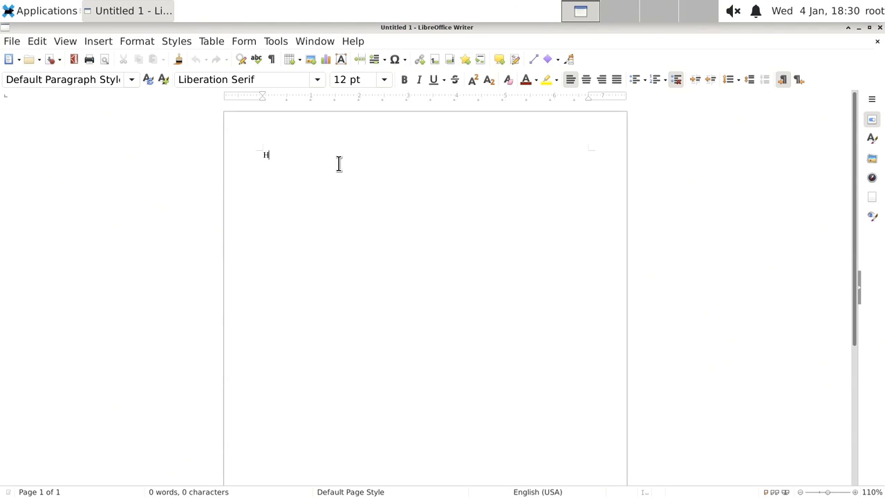
pyautogui.write('ello!')
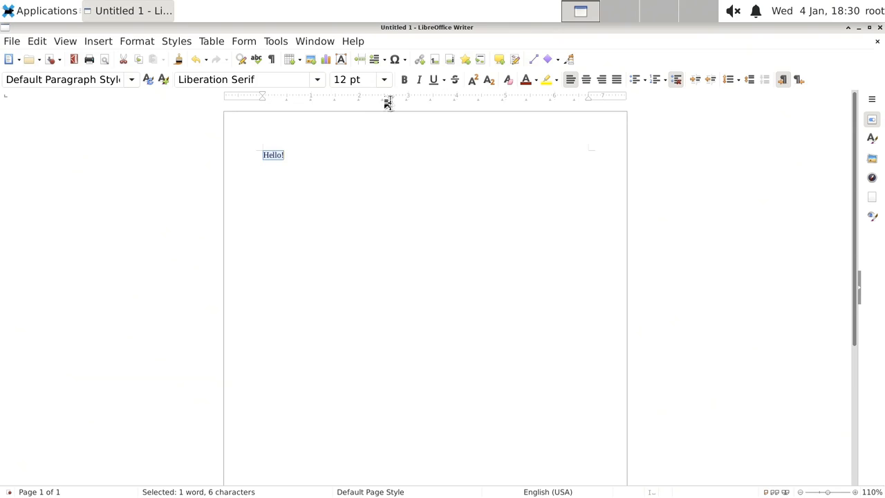
pyautogui.click(384, 79)
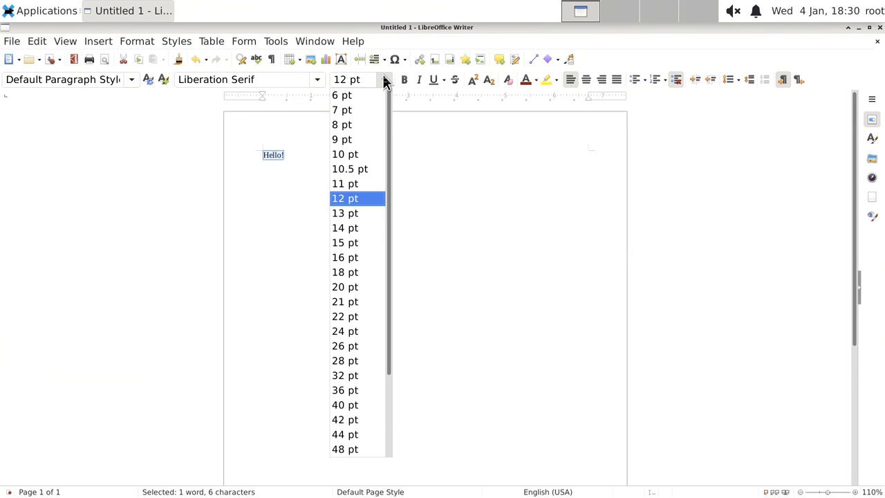
pyautogui.scroll(-3)
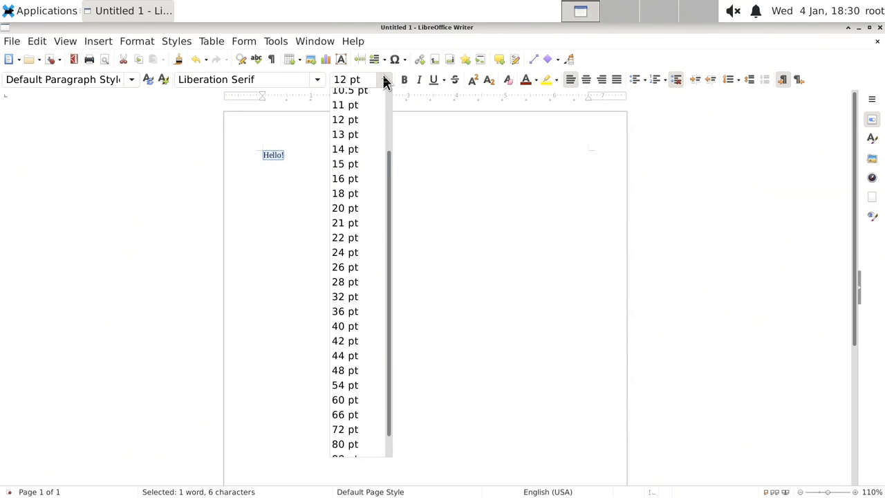
pyautogui.click(345, 456)
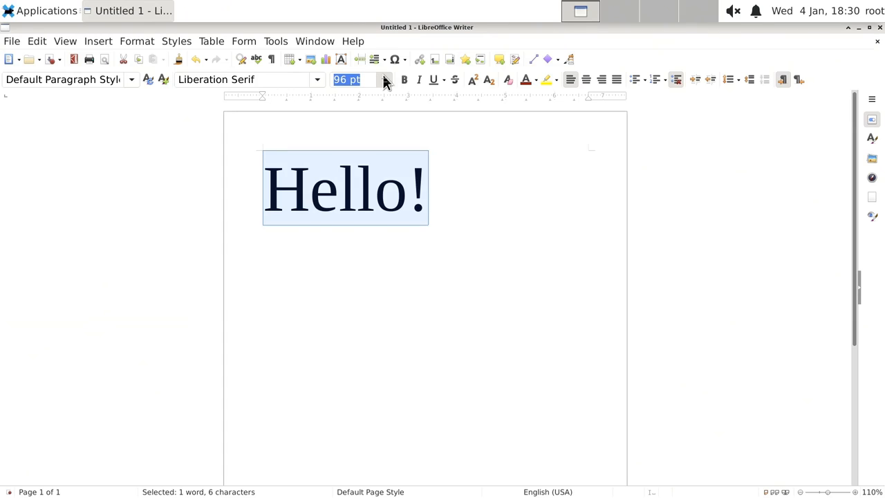
pyautogui.click(387, 278)
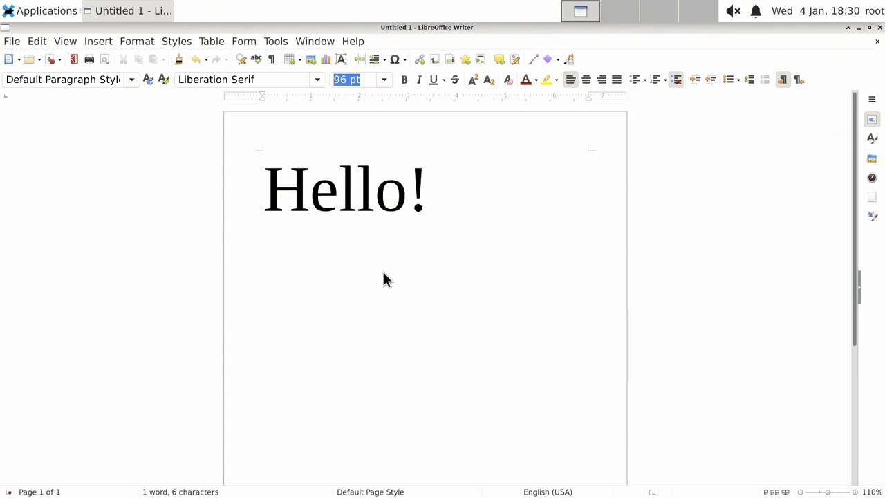
pyautogui.click(426, 188)
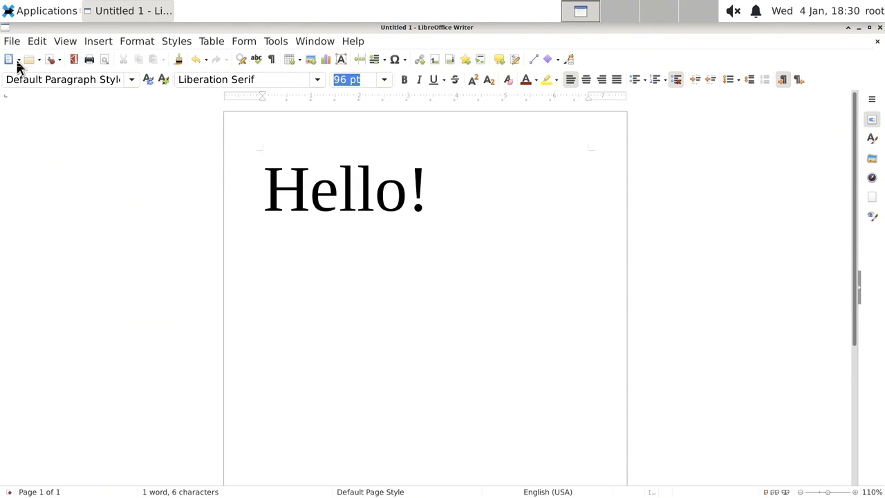
# Close LibreOffice Writer, discarding the unsaved Hello! document.
pyautogui.click(11, 41)
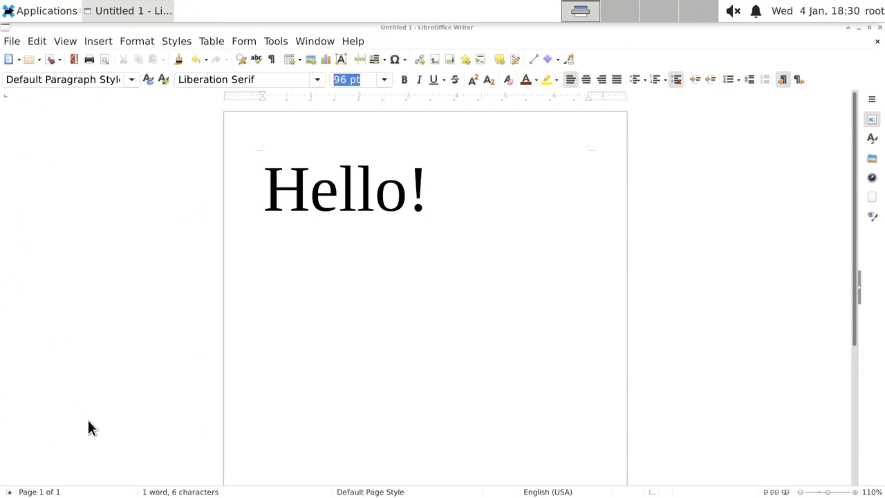
pyautogui.click(877, 41)
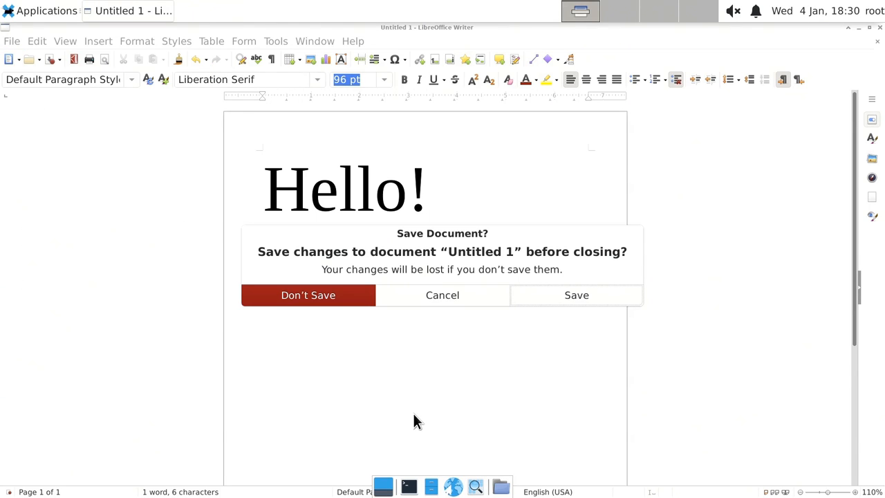
pyautogui.click(308, 295)
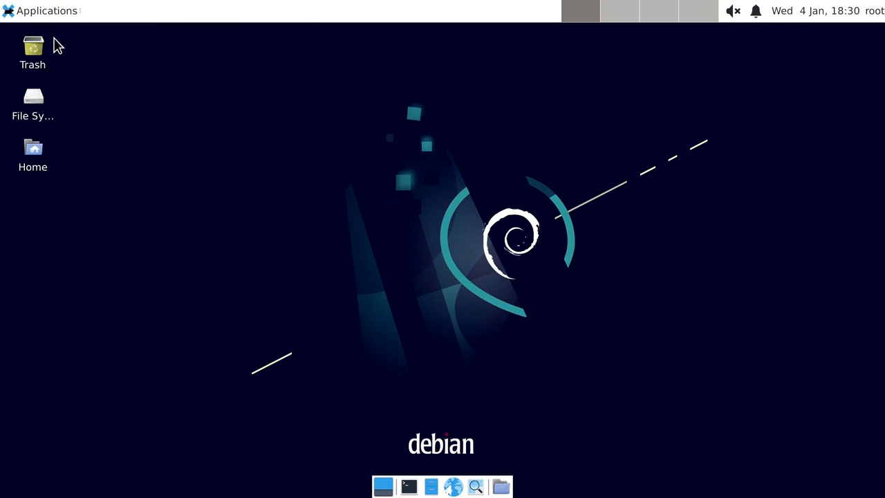
# Launch GIMP from the Graphics category of the Applications menu.
pyautogui.click(44, 10)
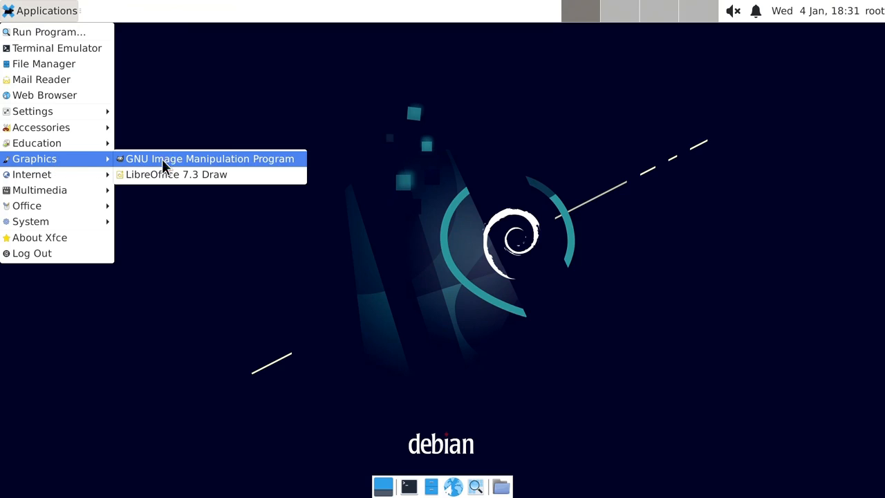
pyautogui.click(209, 158)
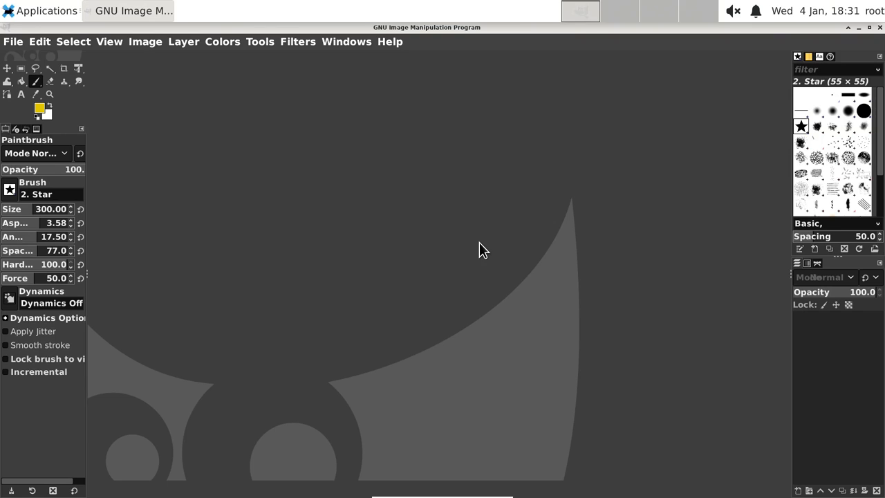
pyautogui.moveTo(19, 49)
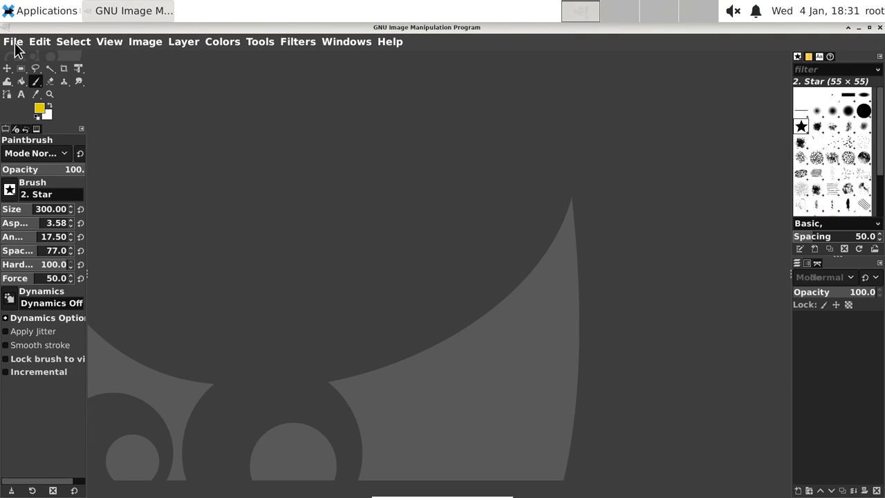
# Create a new 1920×1080 image and stamp a yellow star inside the ring.
pyautogui.click(13, 42)
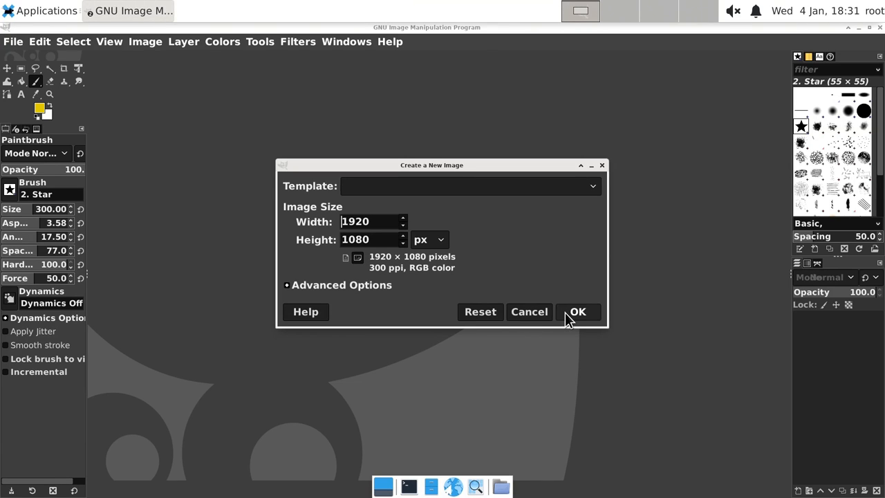
pyautogui.click(577, 311)
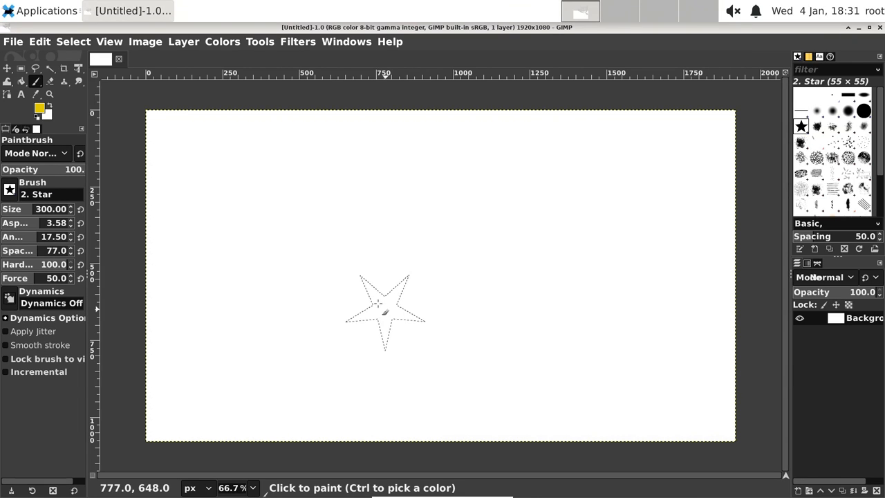
pyautogui.moveTo(244, 207)
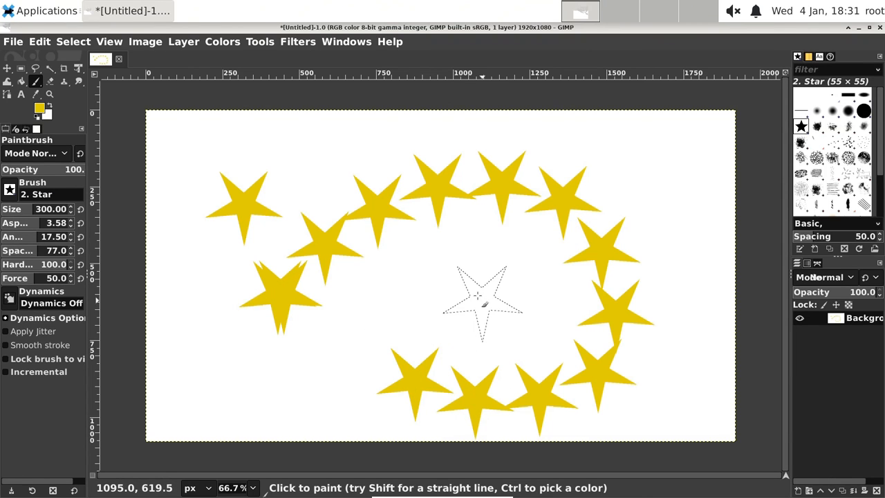
pyautogui.click(482, 301)
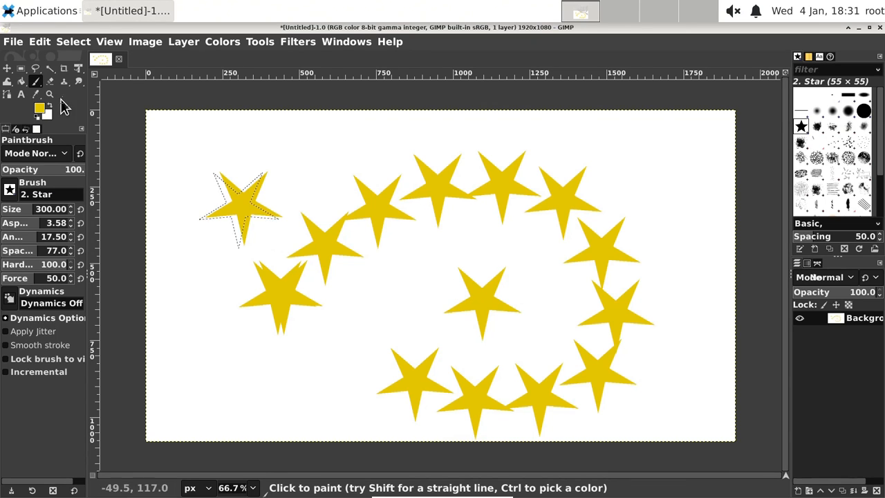
# Quit GIMP, discarding changes to the unsaved image.
pyautogui.click(13, 41)
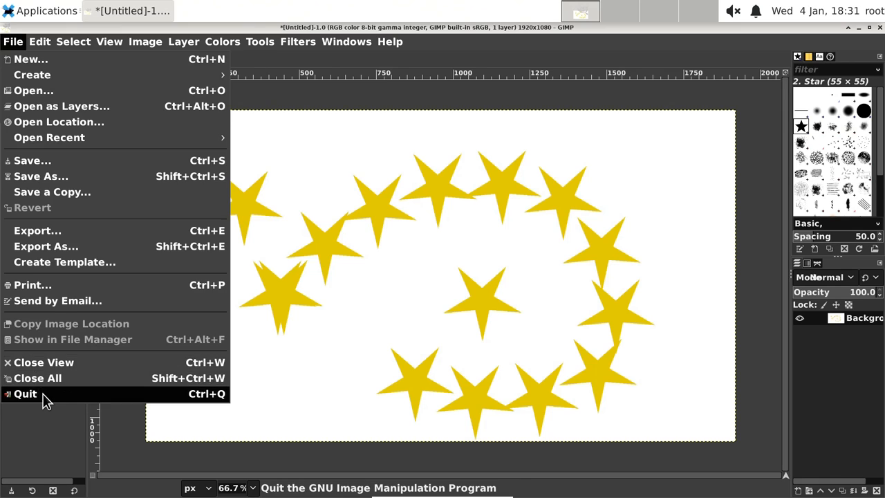
pyautogui.click(26, 393)
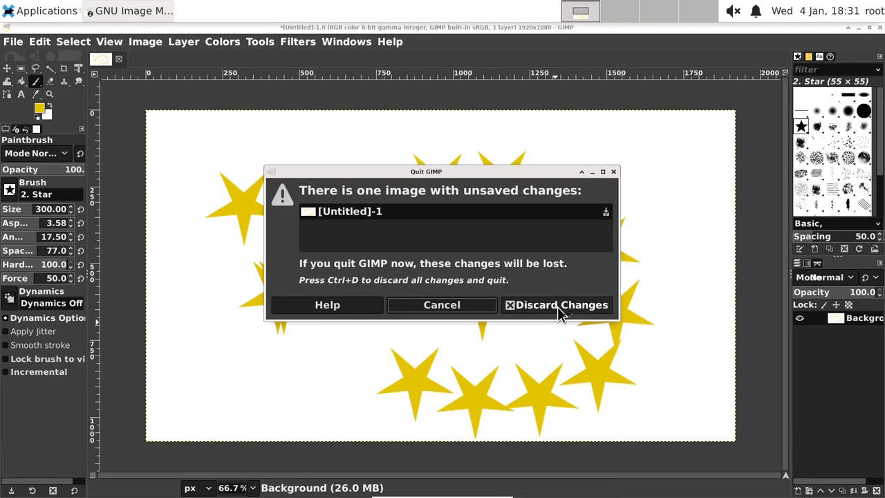
pyautogui.click(557, 304)
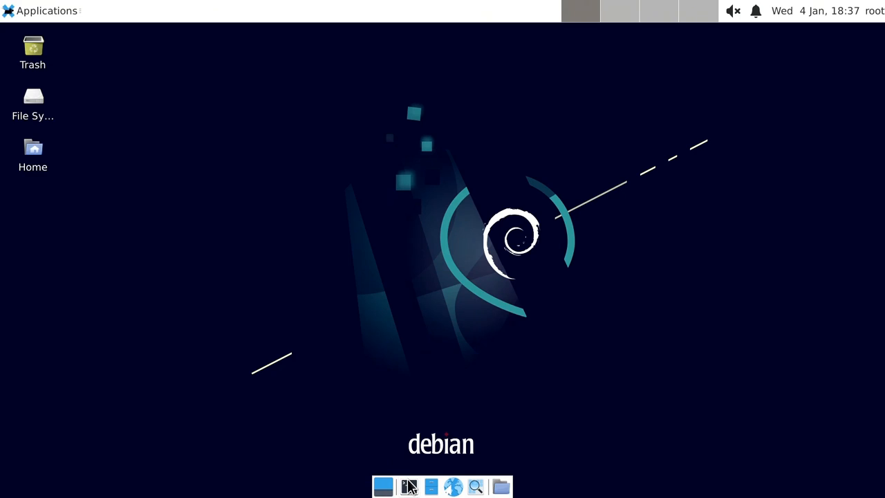
# Launch UXTerm from the bottom dock to get a root shell prompt.
pyautogui.click(408, 486)
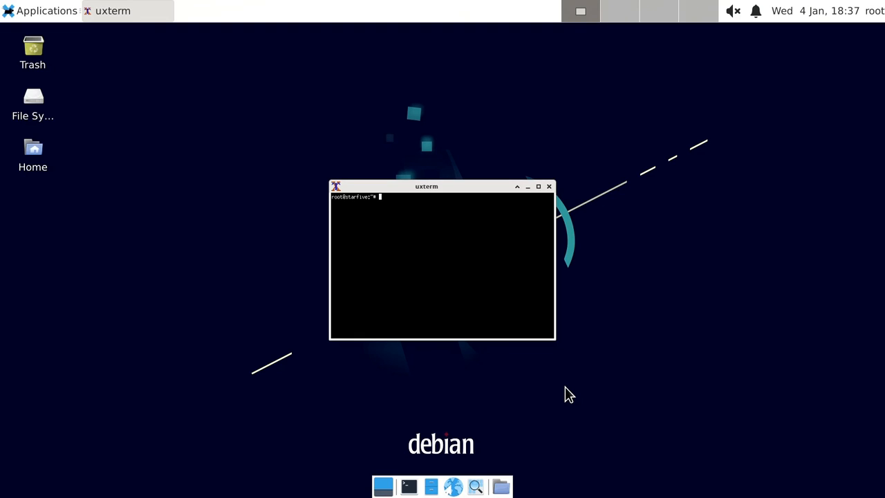
pyautogui.moveTo(573, 408)
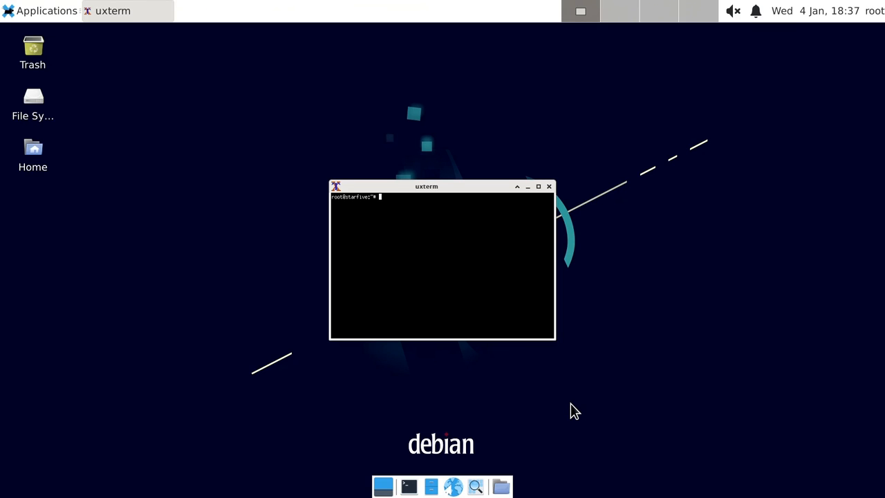
pyautogui.click(538, 185)
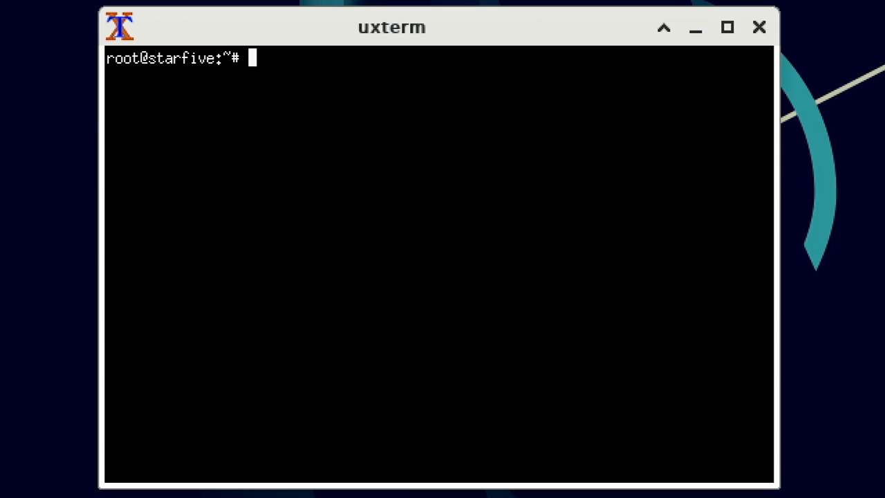
# Run htop to review live CPU, memory and process usage, then quit with q.
pyautogui.write('ht')
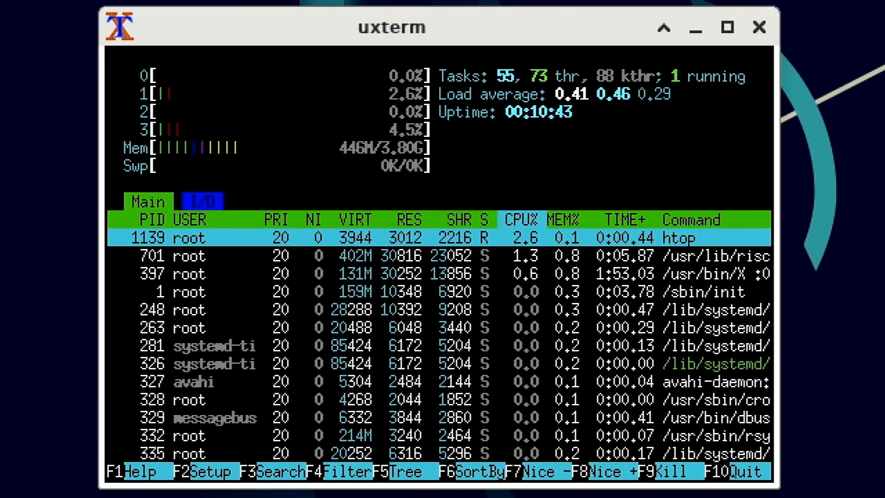
pyautogui.press('q')
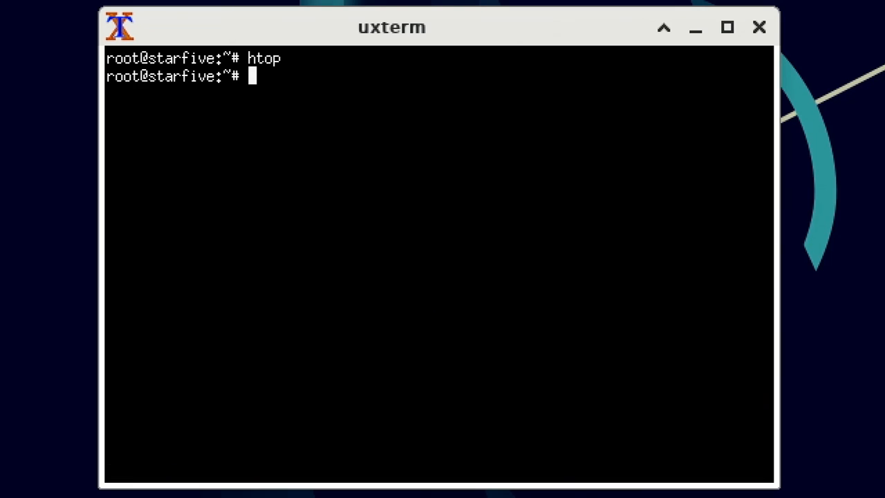
# Run lsblk to list the 29.7G mmcblk1 disk and its three partitions.
pyautogui.write('lsblk')
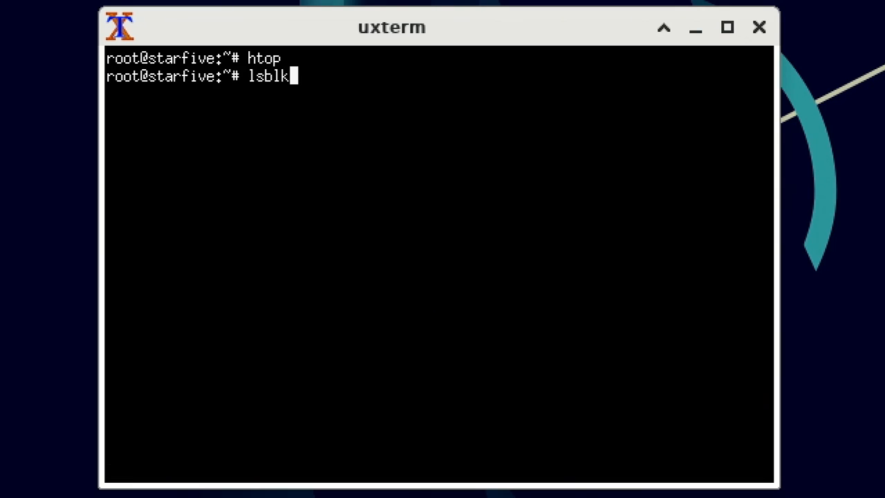
pyautogui.press('Return')
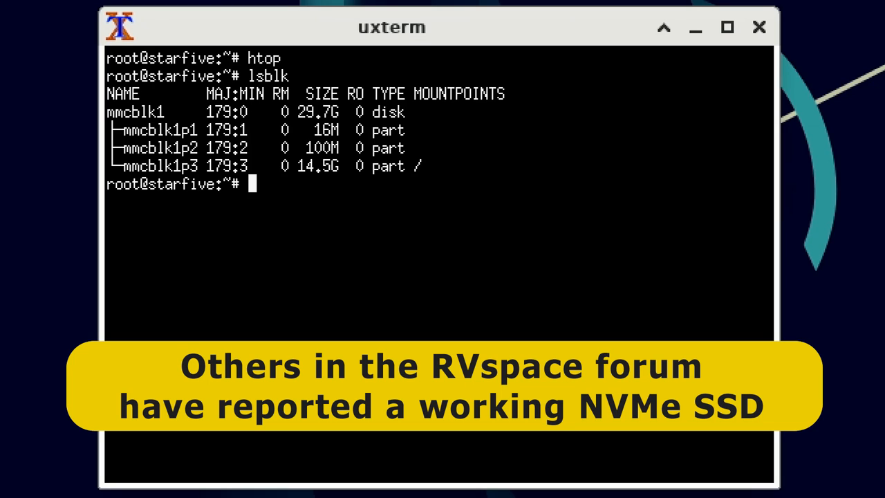
pyautogui.write('sblk')
pyautogui.write('exit')
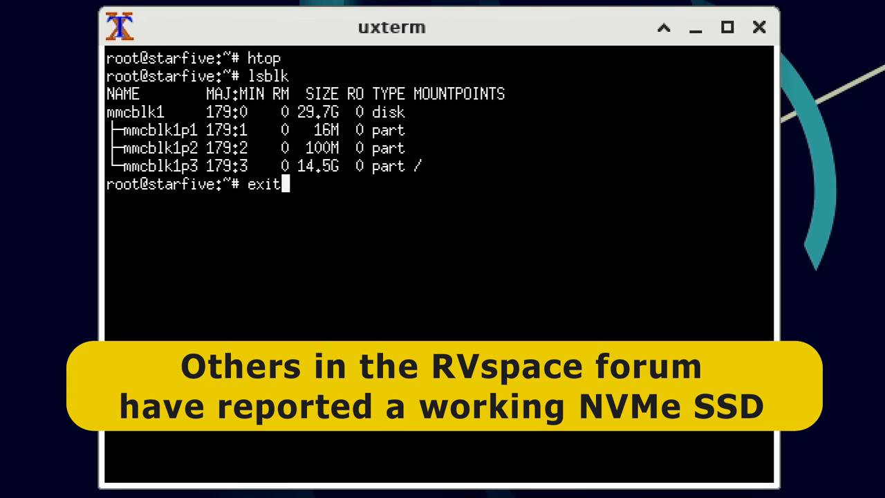
# Run hdparm -t --direct on /dev/mmcblk1, measuring 64 MB in 3.03 s (21.15 MB/sec).
pyautogui.write('hdparm -t --direct /dev/mmcblk1')
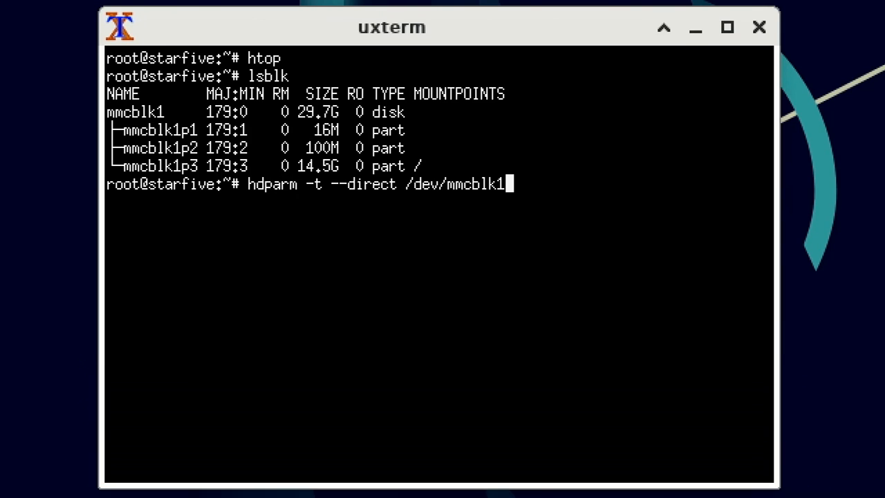
pyautogui.press('Return')
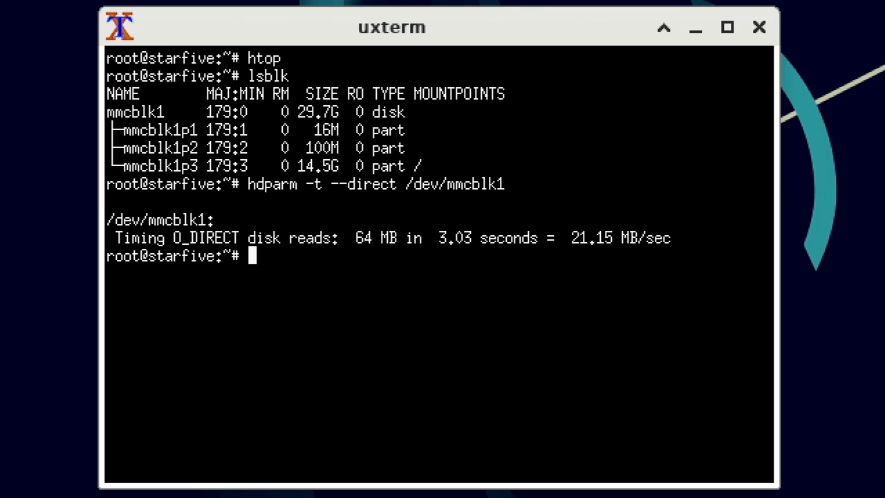
# Rerun lsblk to confirm the new 465.8G sda disk, then close UXTerm.
pyautogui.press('Return')
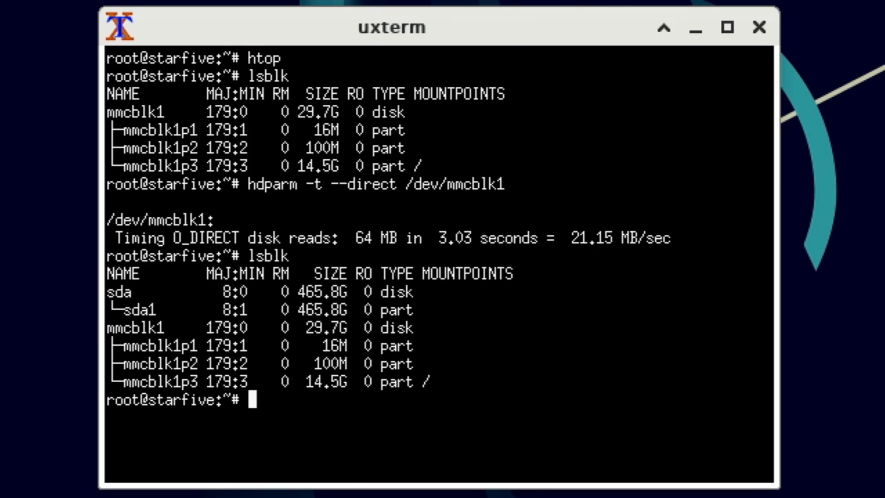
pyautogui.press('Return')
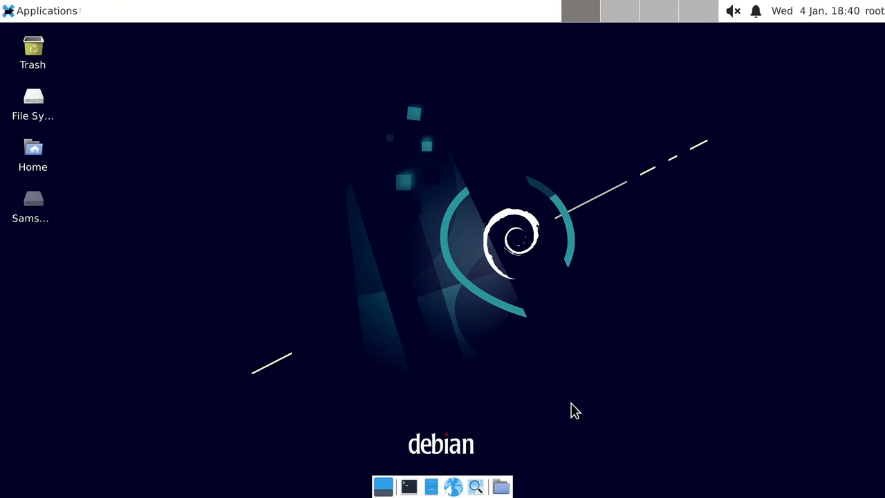
pyautogui.moveTo(47, 10)
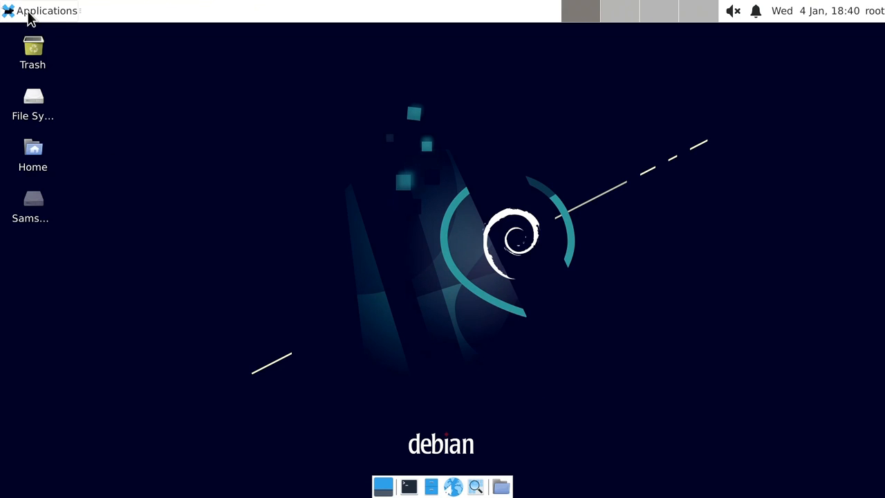
# Launch Firefox from the Applications menu.
pyautogui.click(41, 10)
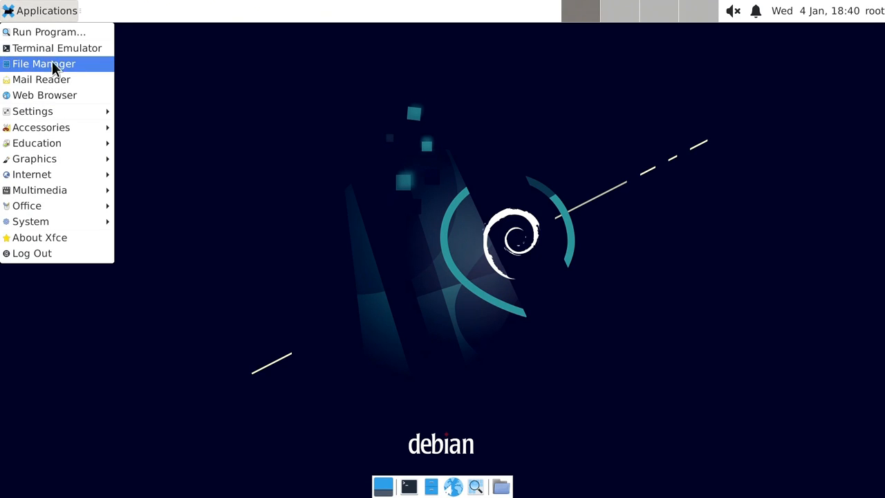
pyautogui.moveTo(31, 174)
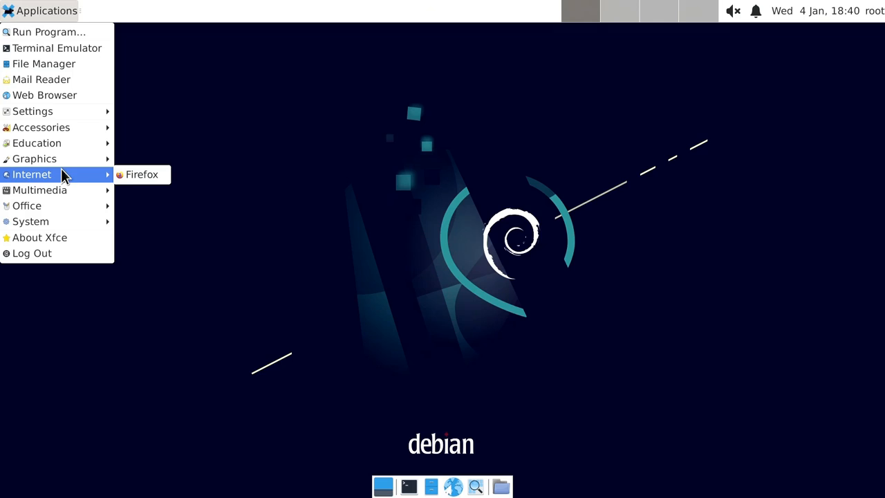
pyautogui.click(554, 334)
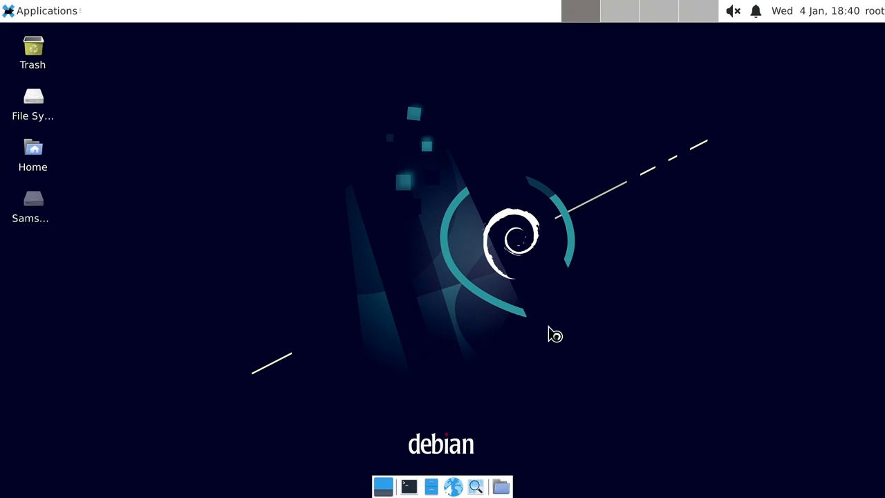
pyautogui.moveTo(614, 353)
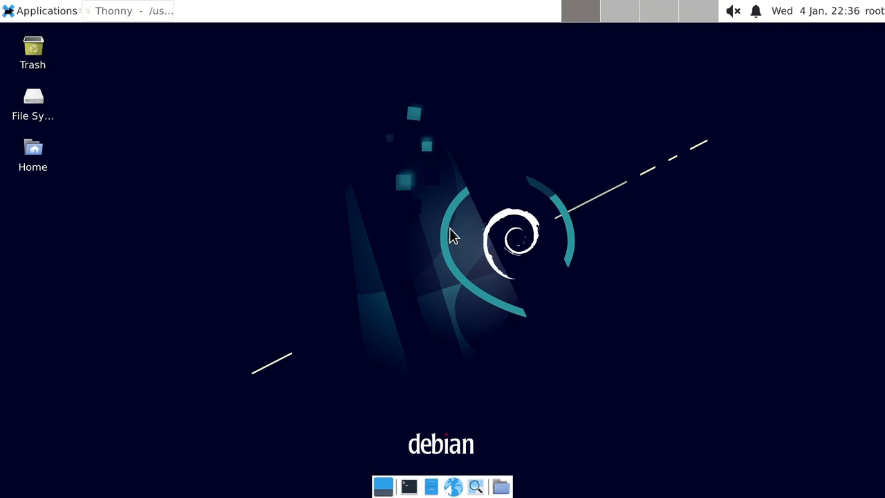
pyautogui.moveTo(202, 131)
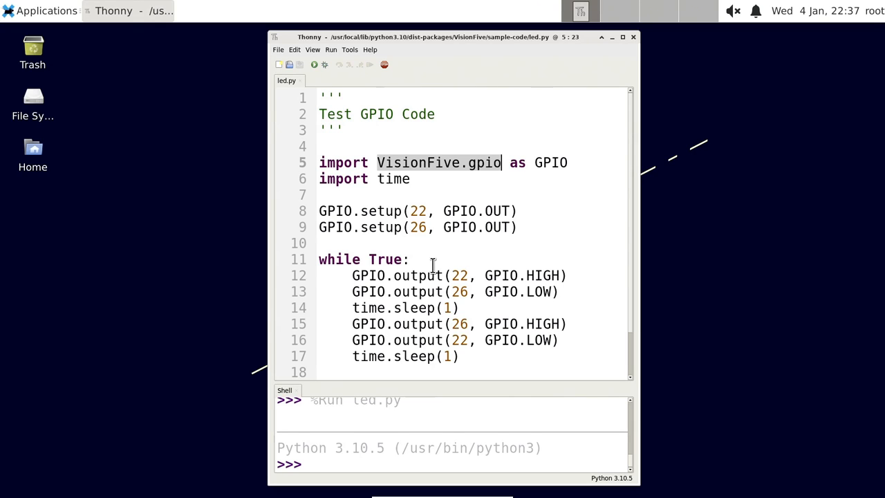
# Place the cursor at the end of led.py's while True line in Thonny.
pyautogui.click(409, 259)
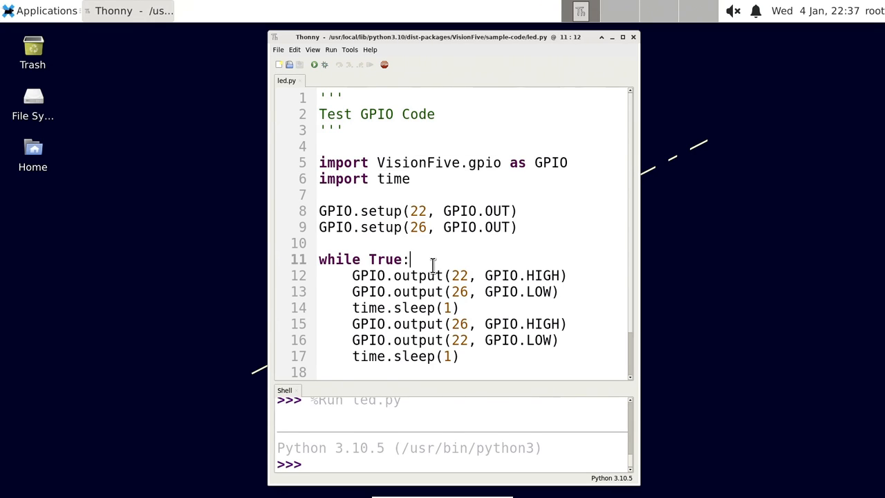